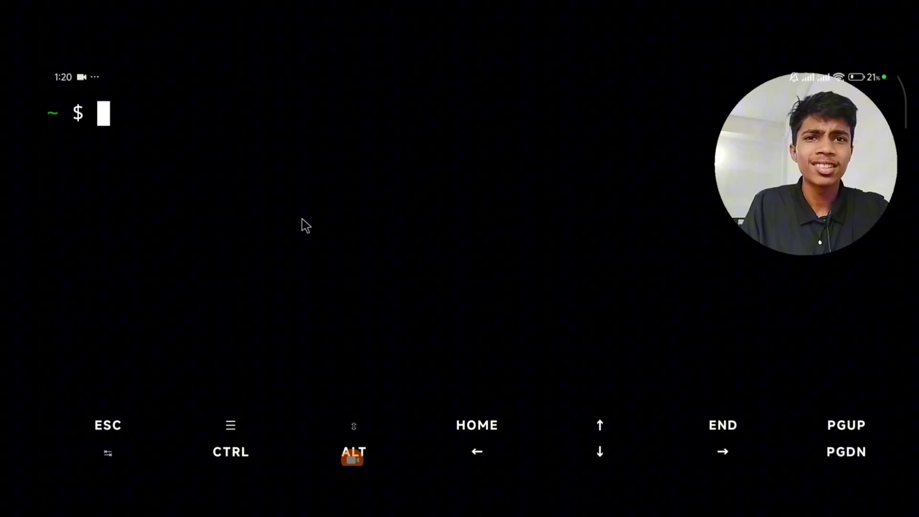
mouse_move(598, 240)
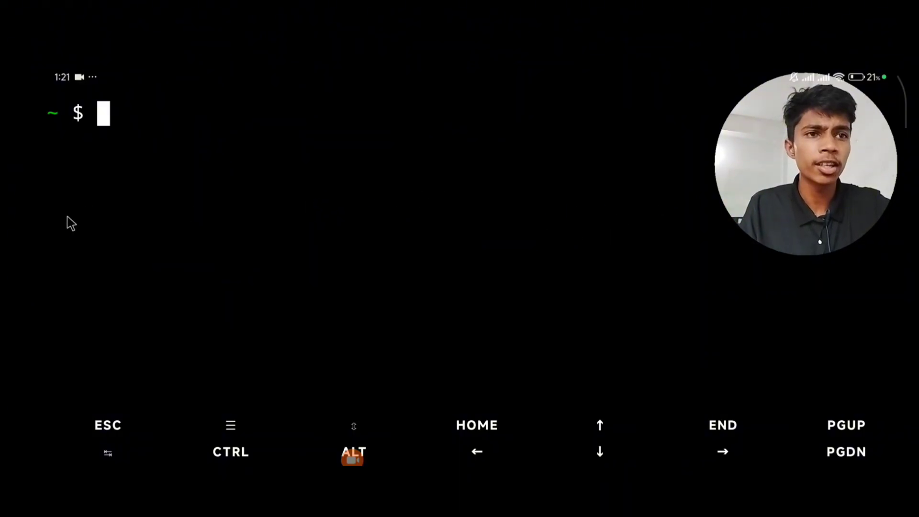
mouse_move(395, 171)
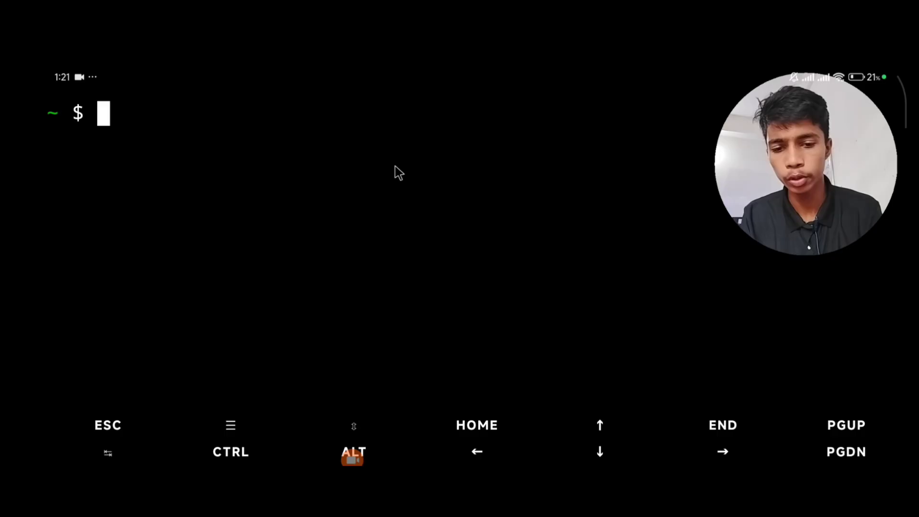
Run 'pkg update && pkg upgrade'; all packages report already up to date.
type("pkg")
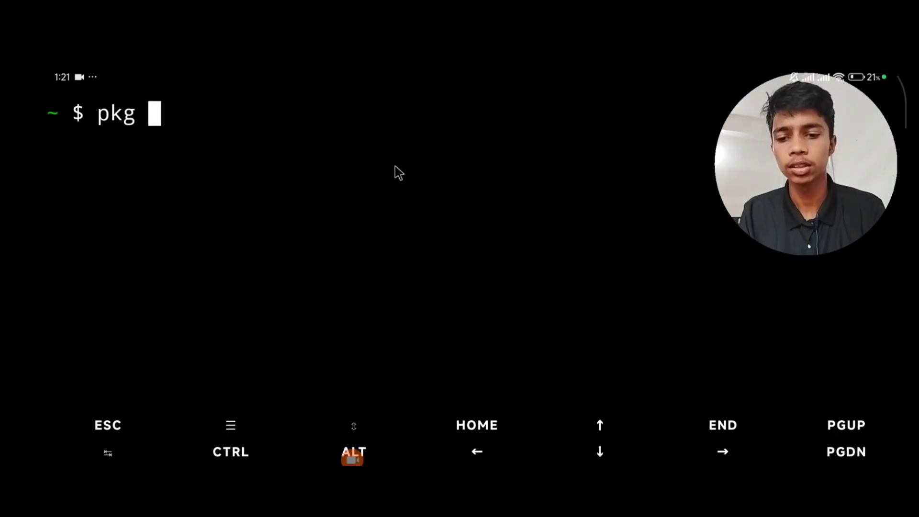
type("upgra")
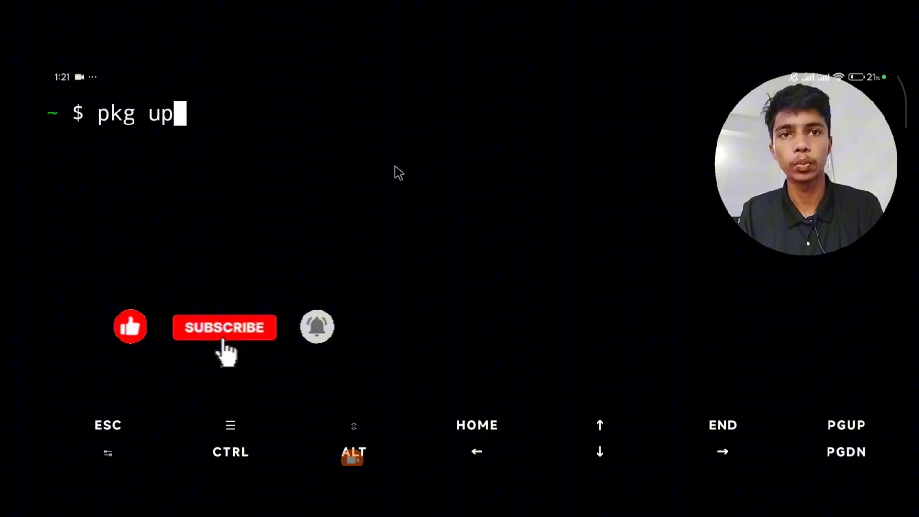
type("date")
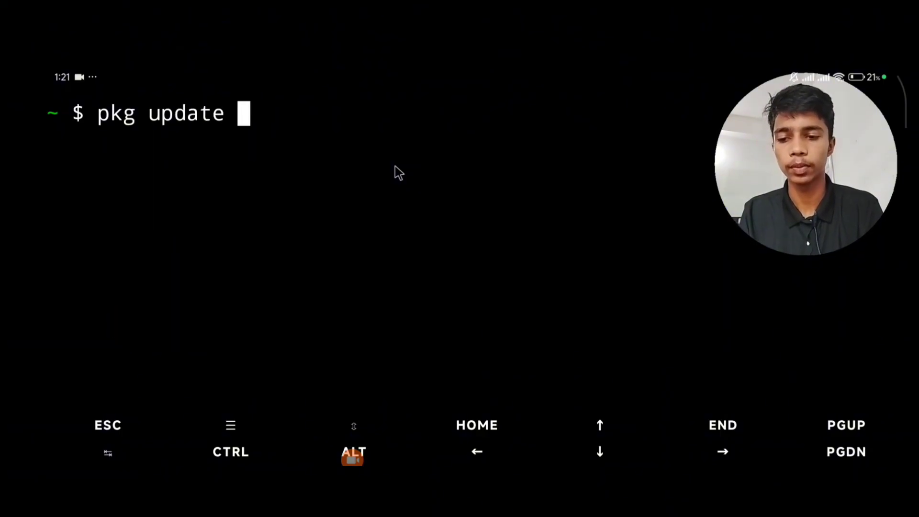
type("&& pkg upgra")
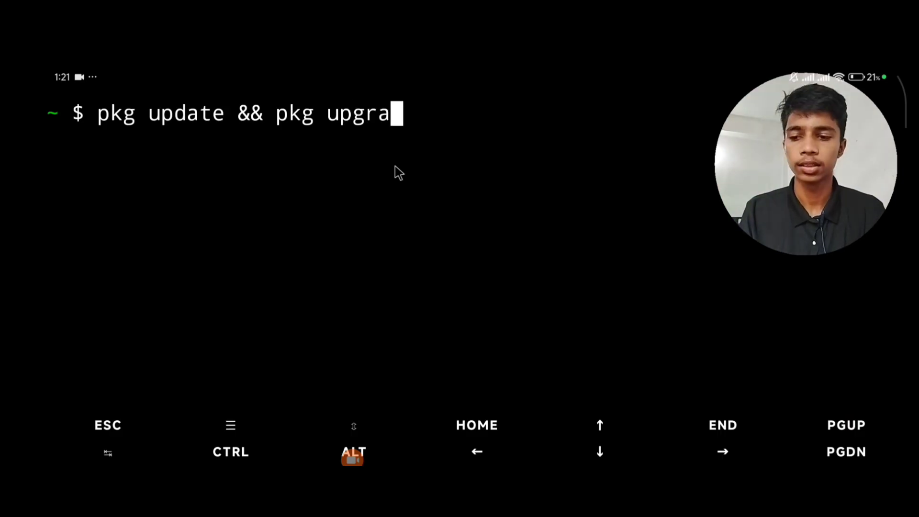
type("de")
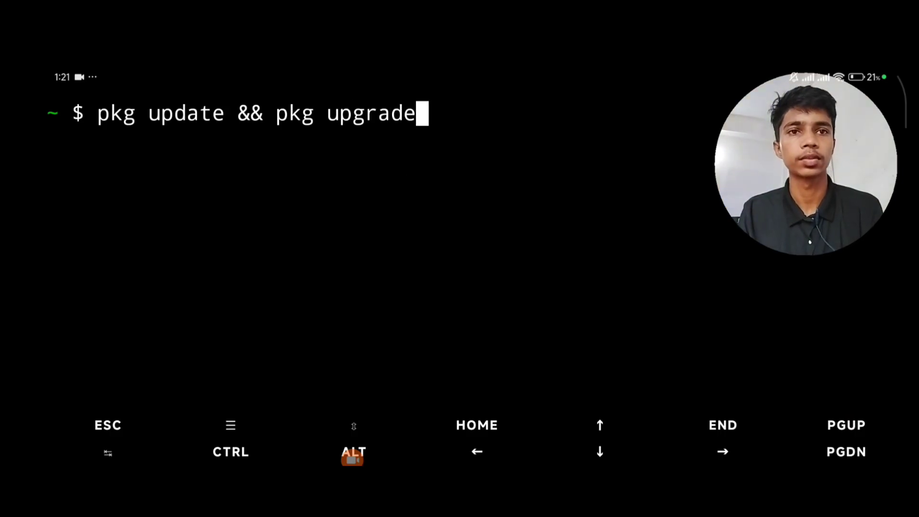
key("Enter")
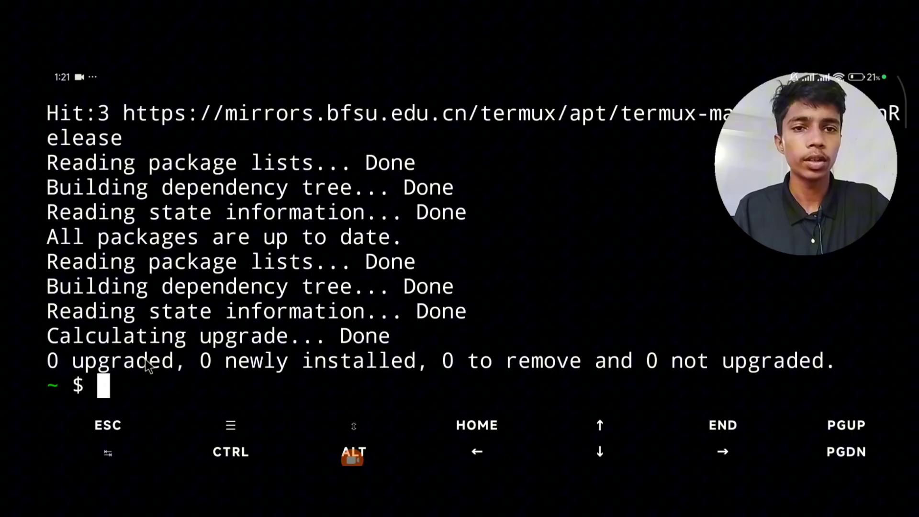
mouse_move(397, 355)
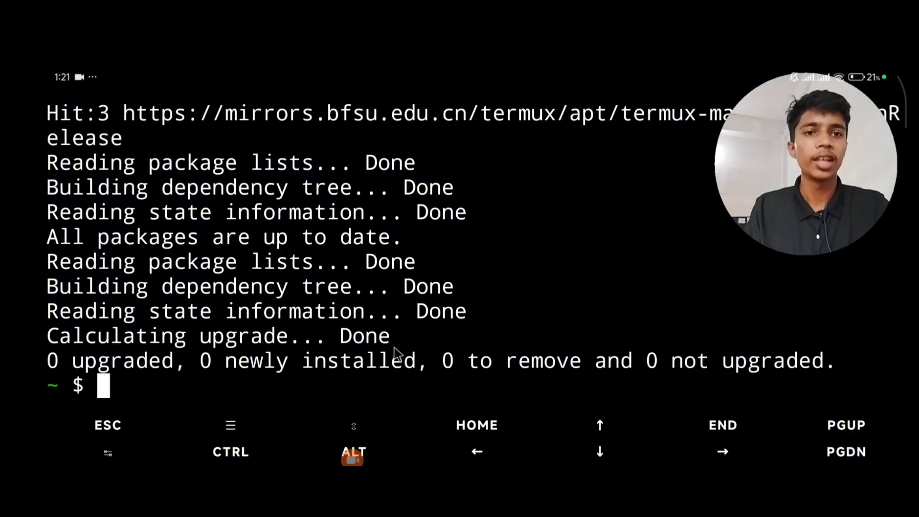
mouse_move(605, 262)
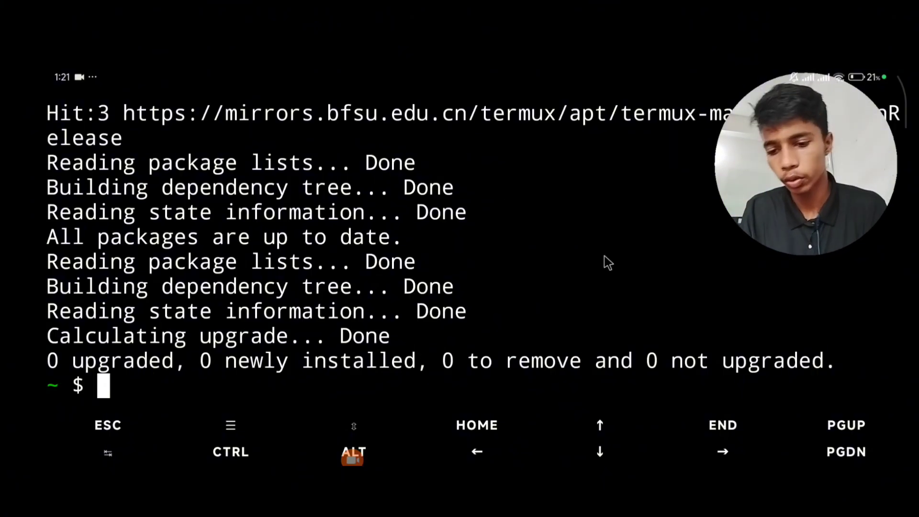
Run 'pkg install python'; Python 3.12.11 is already the newest version.
type("pkg")
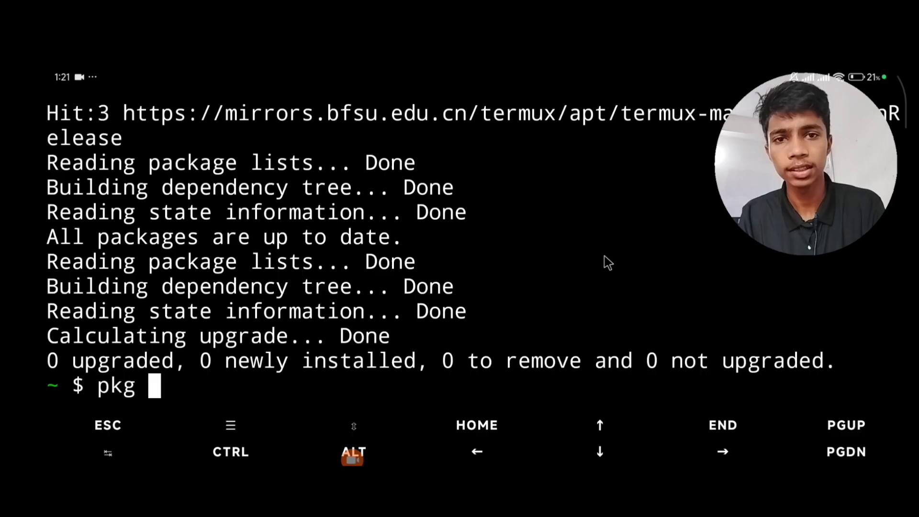
type("install")
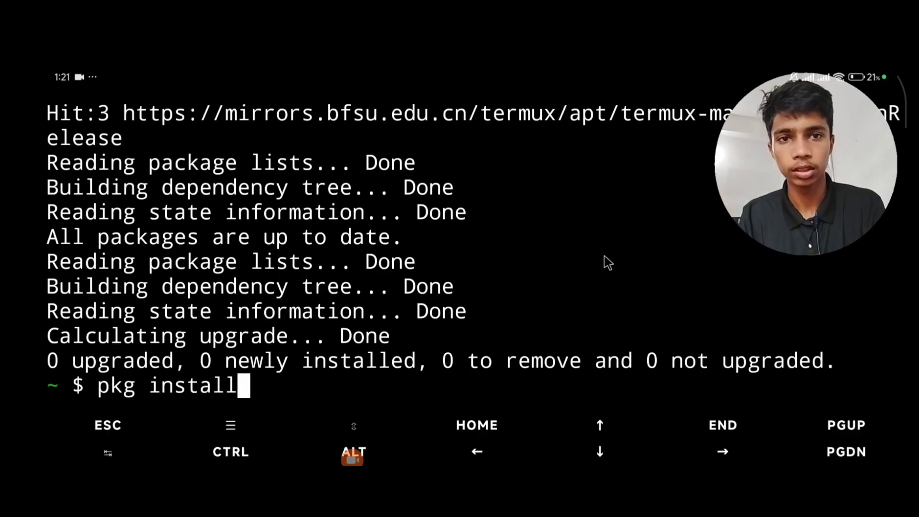
type("pytho")
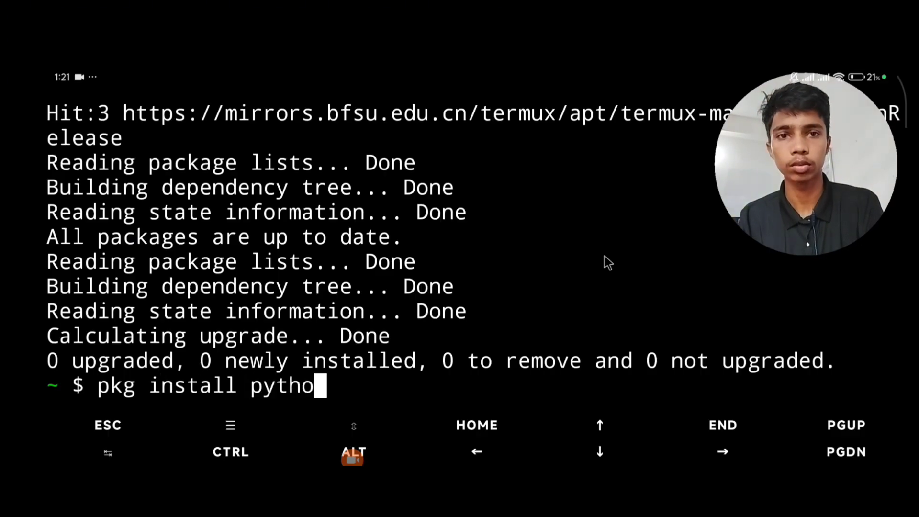
key("Enter")
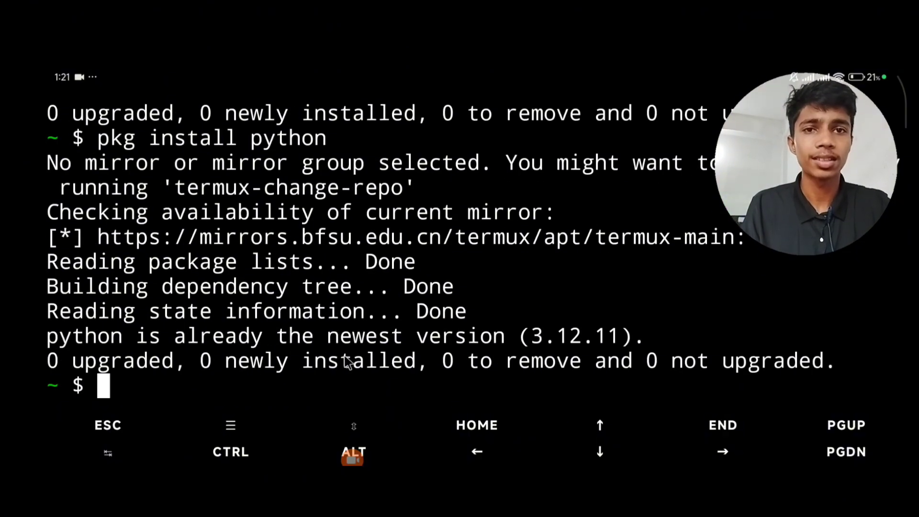
mouse_move(348, 405)
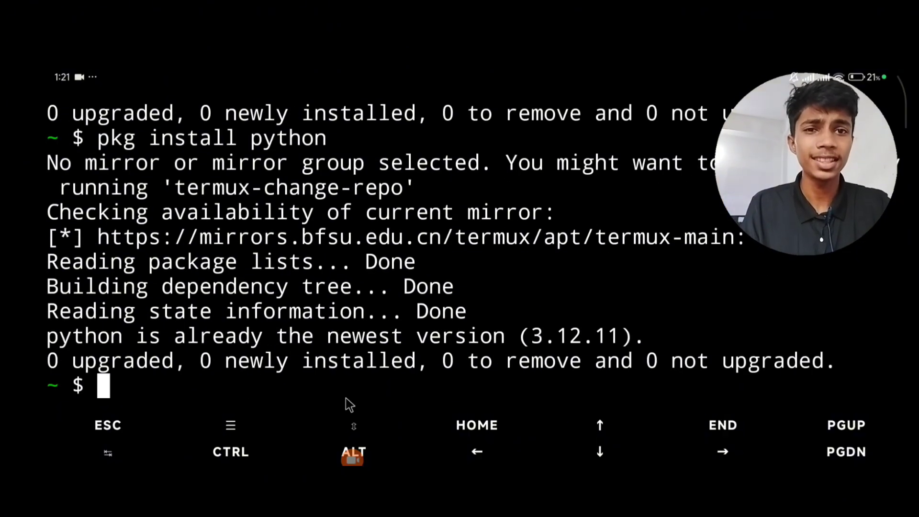
mouse_move(322, 388)
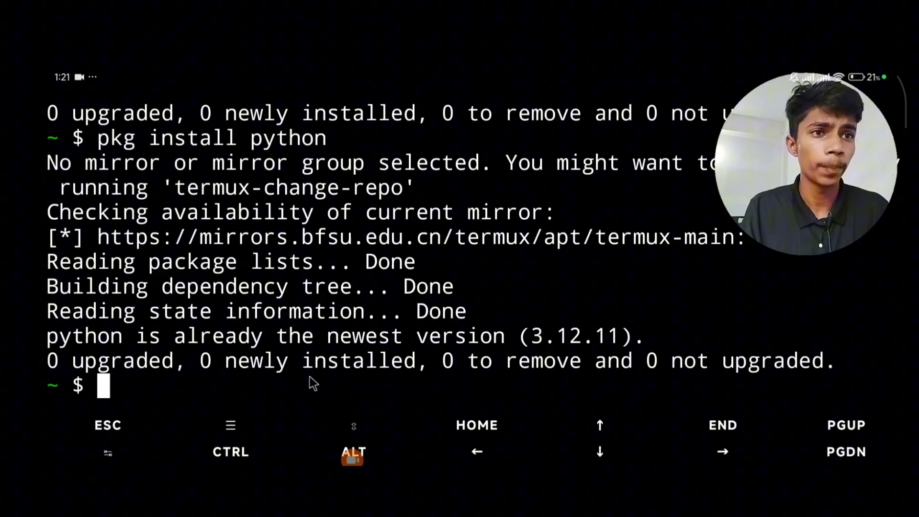
Run 'pkg install wikipedia', which fails with 'Unable to locate package wikipedia'.
type("a")
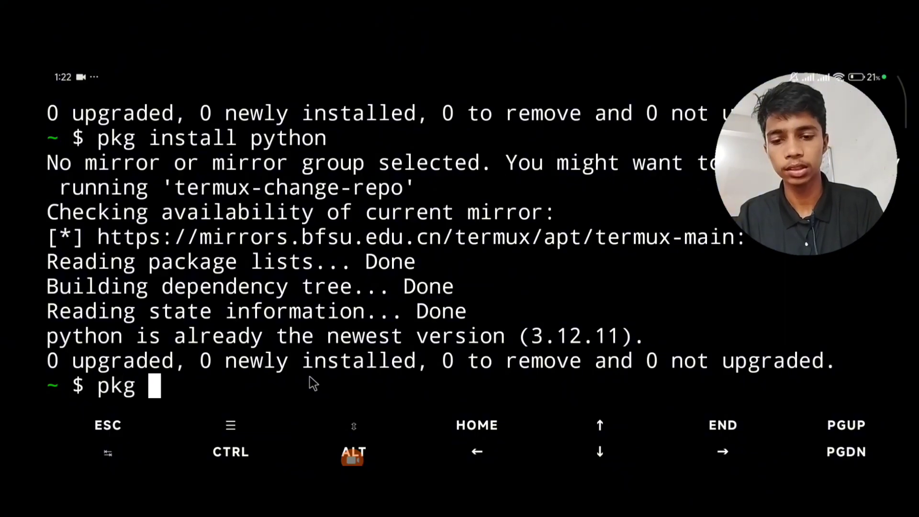
type("install")
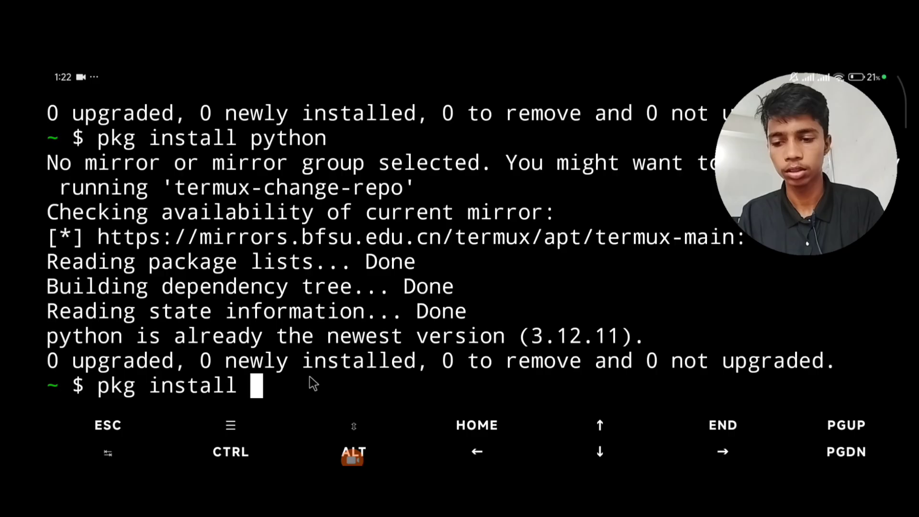
type("wikipedia")
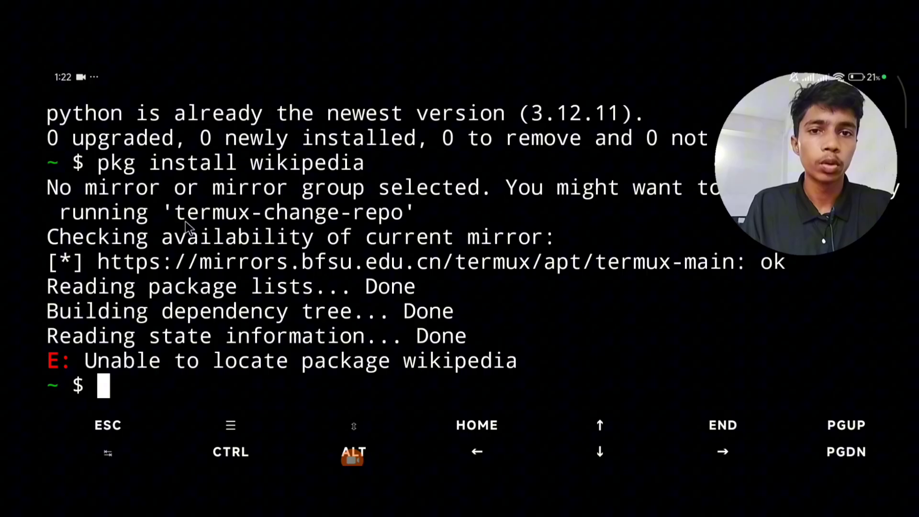
mouse_move(583, 365)
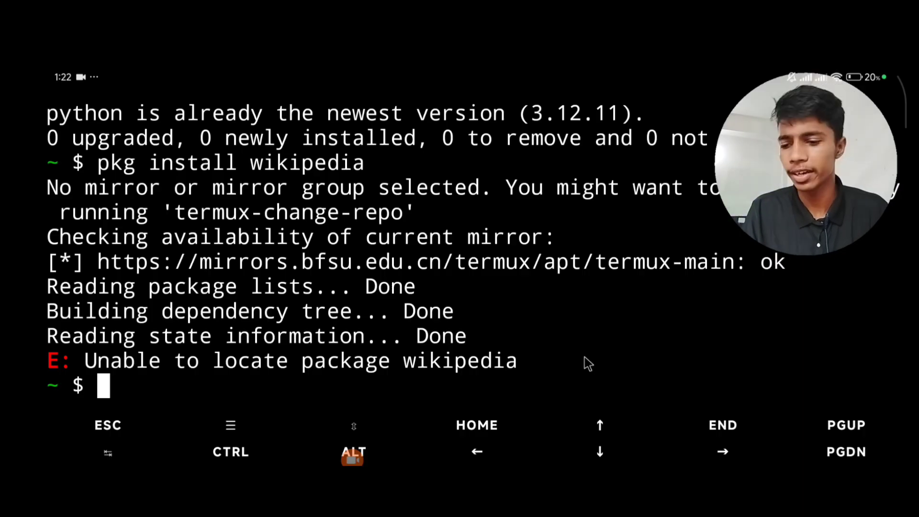
Pip-install gtts (requirements already satisfied), then run 'pkg install mpv' (0.40.0 already newest).
type("pi")
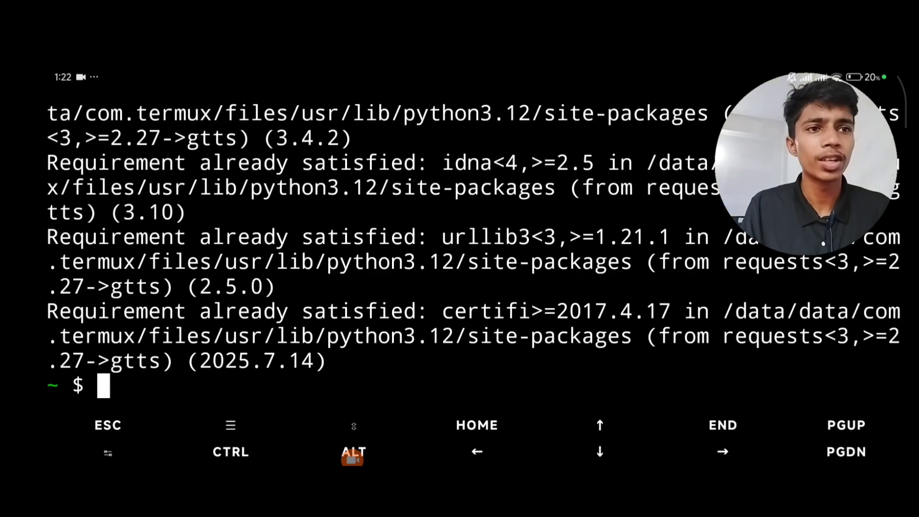
type("pk")
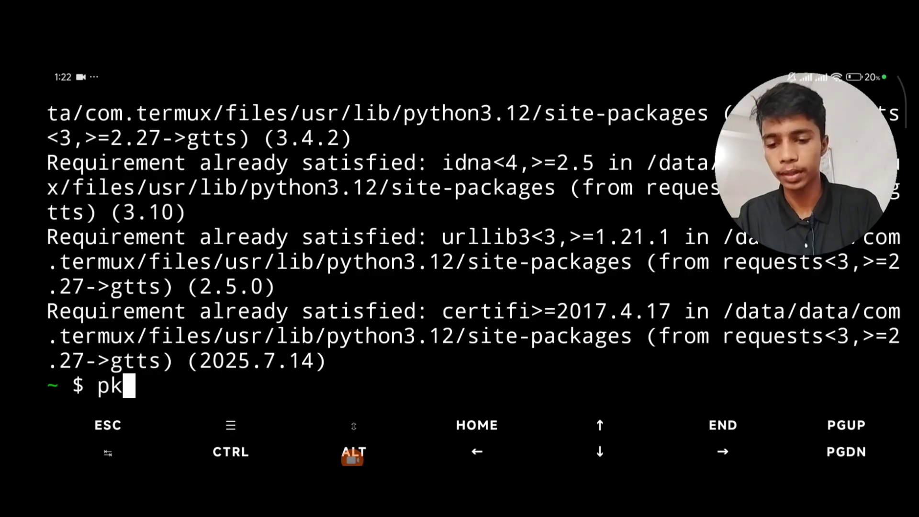
type("g insta")
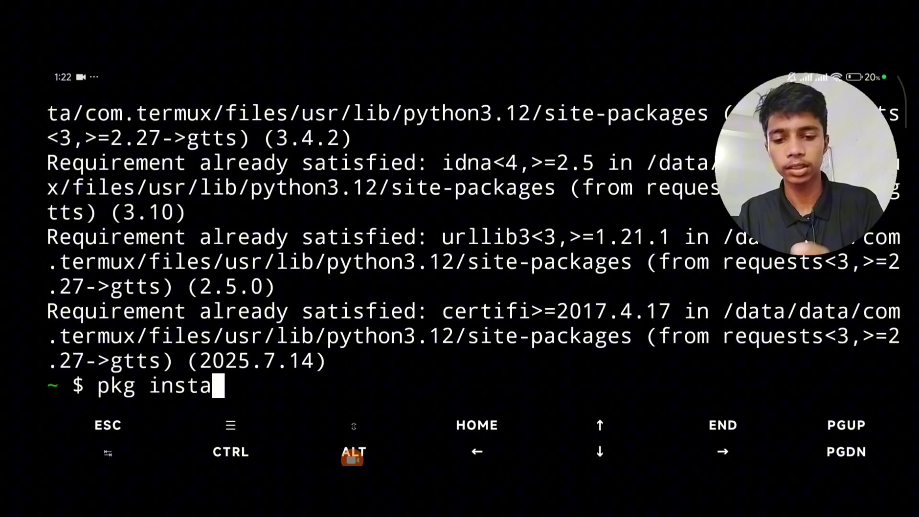
type("ll mpv")
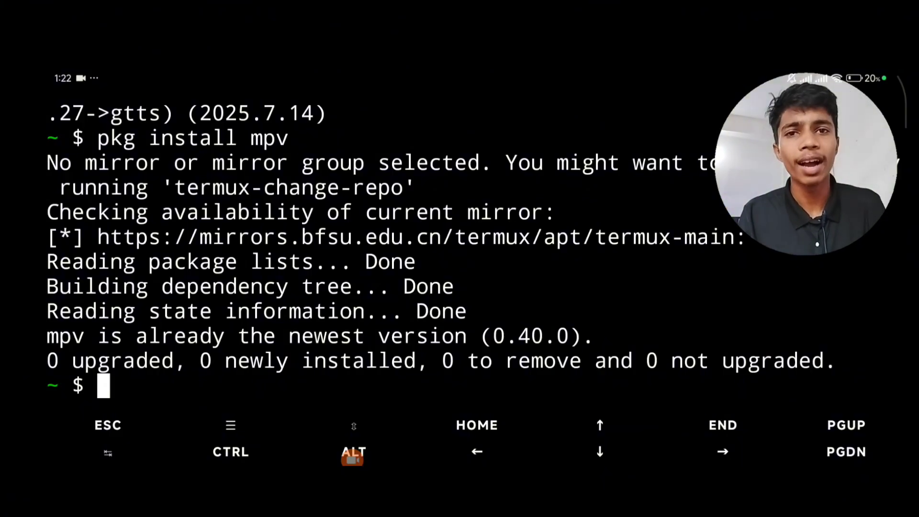
Run 'nano jarvis.py' to view the script's gTTS/mpv speak function and greeting.
type("n")
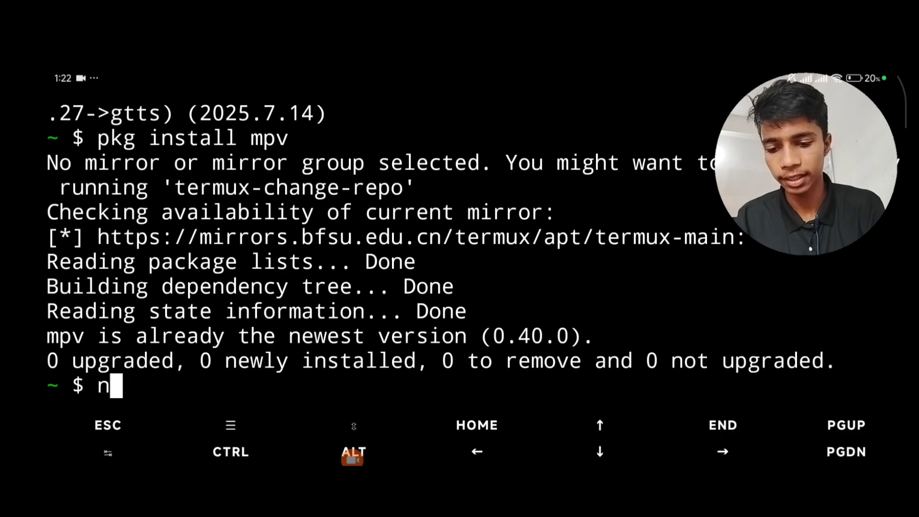
type("ano")
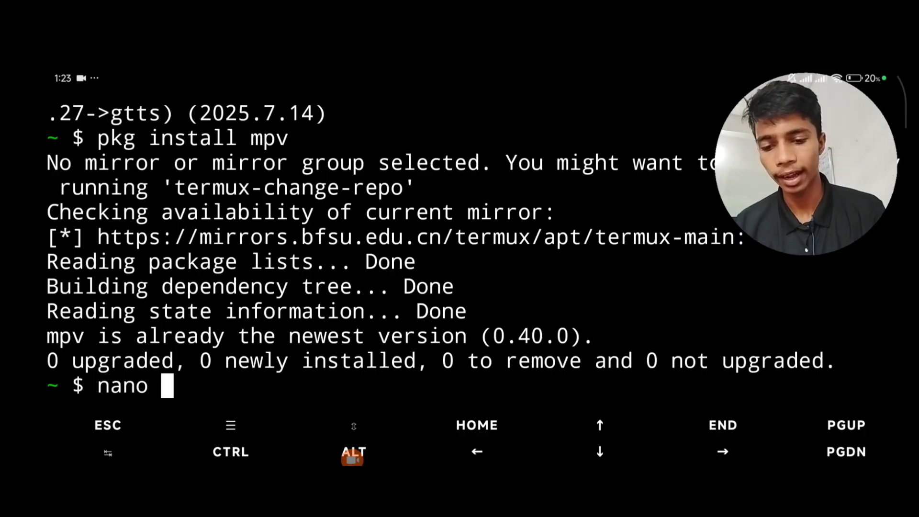
type("jarvi")
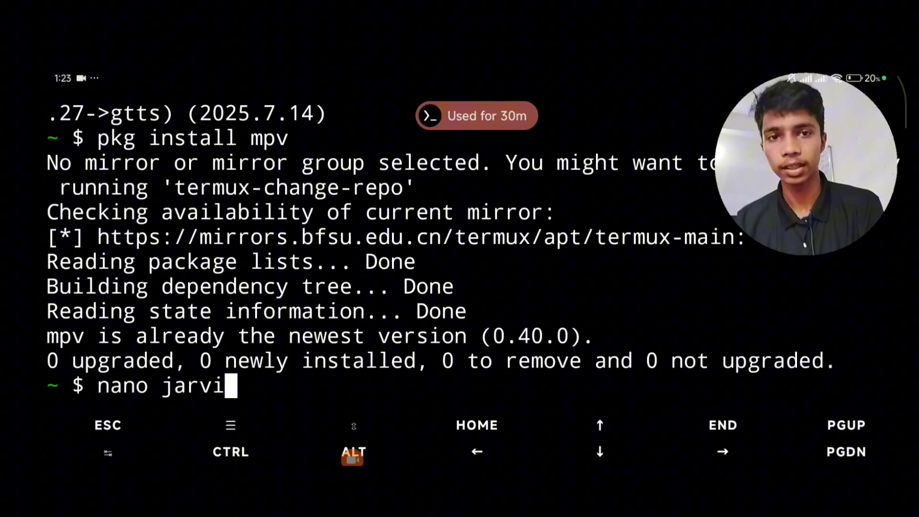
type("s.py")
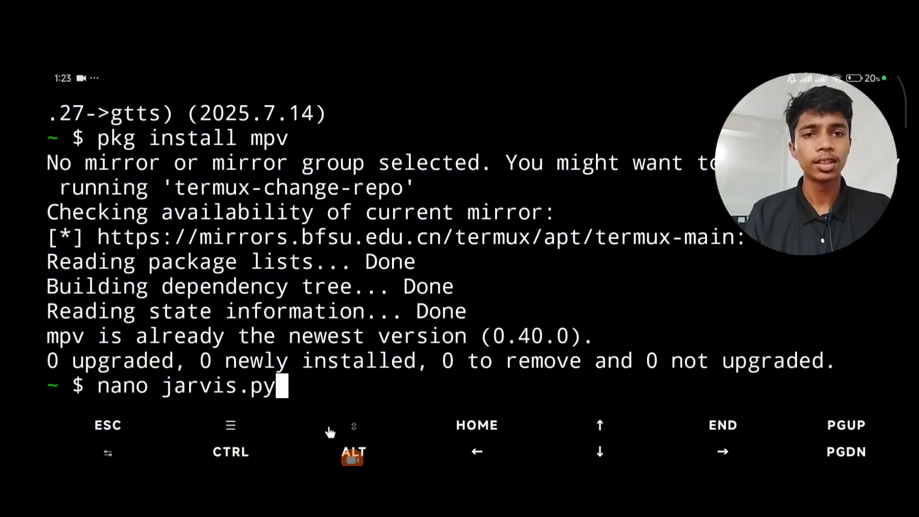
mouse_move(270, 408)
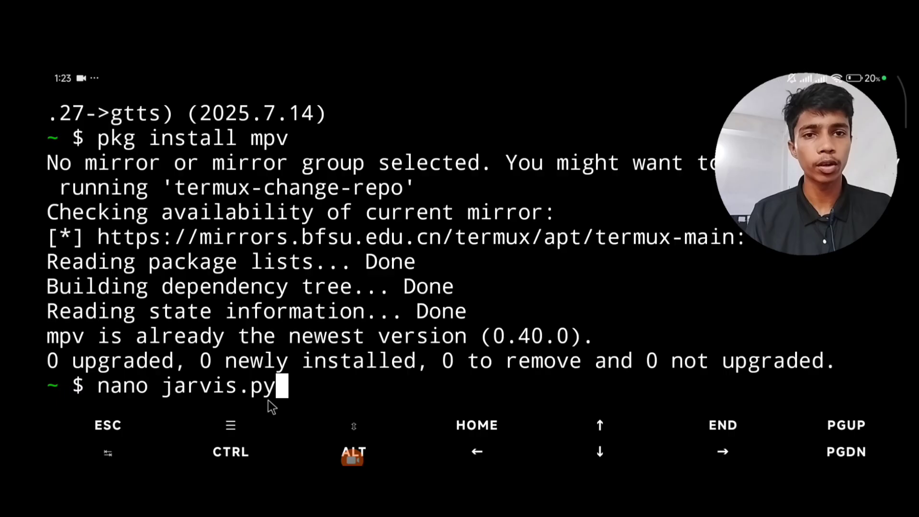
key("Enter")
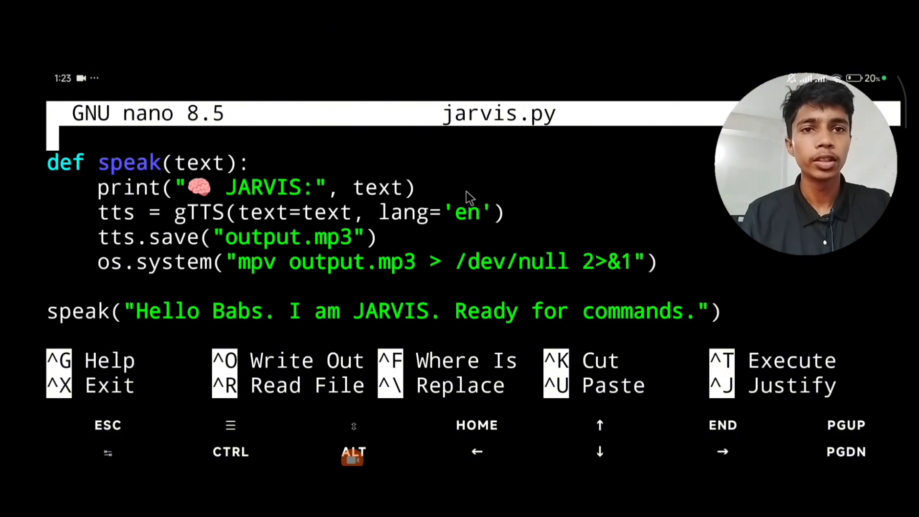
mouse_move(268, 186)
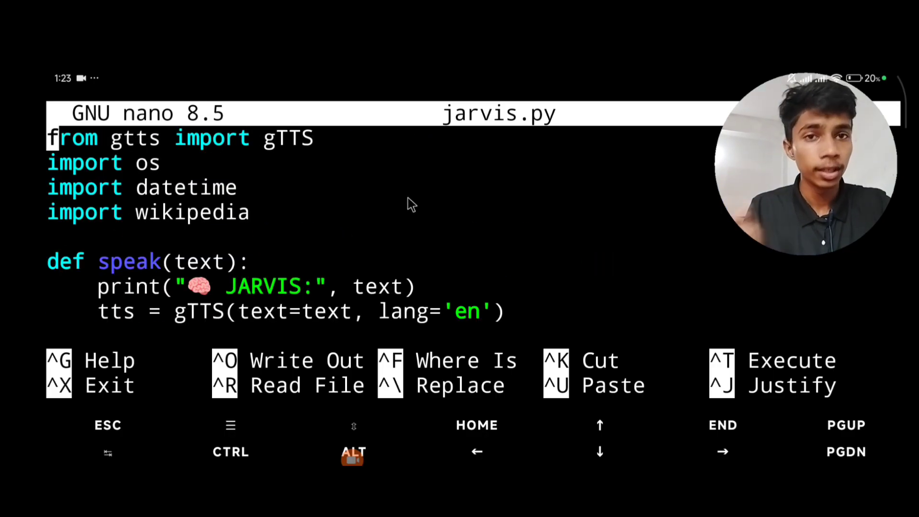
mouse_move(369, 218)
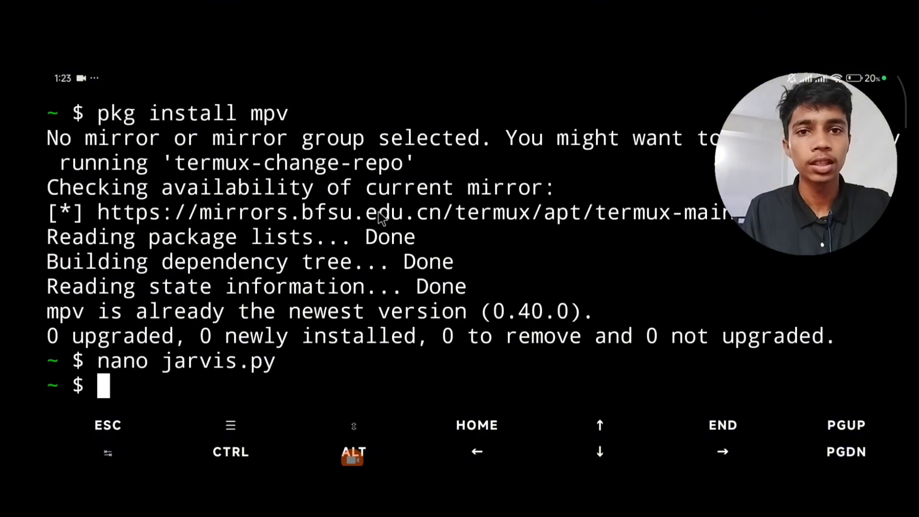
mouse_move(536, 239)
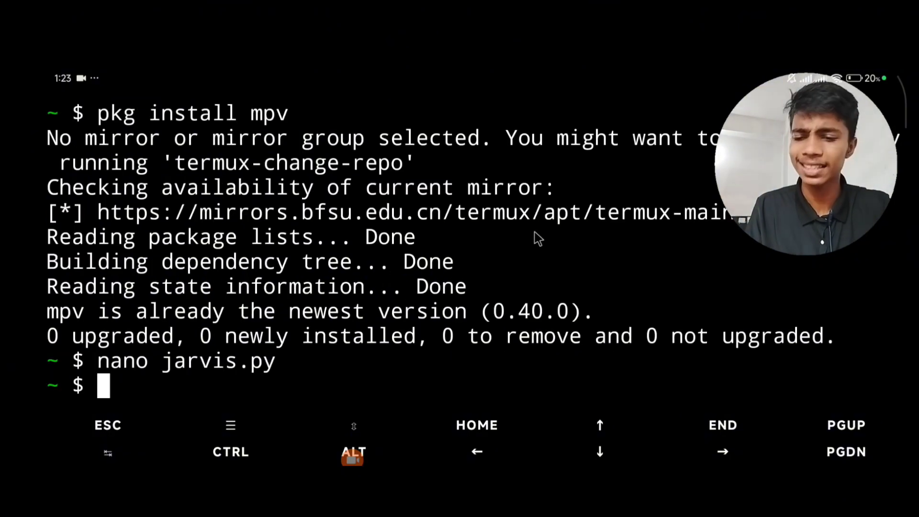
mouse_move(563, 236)
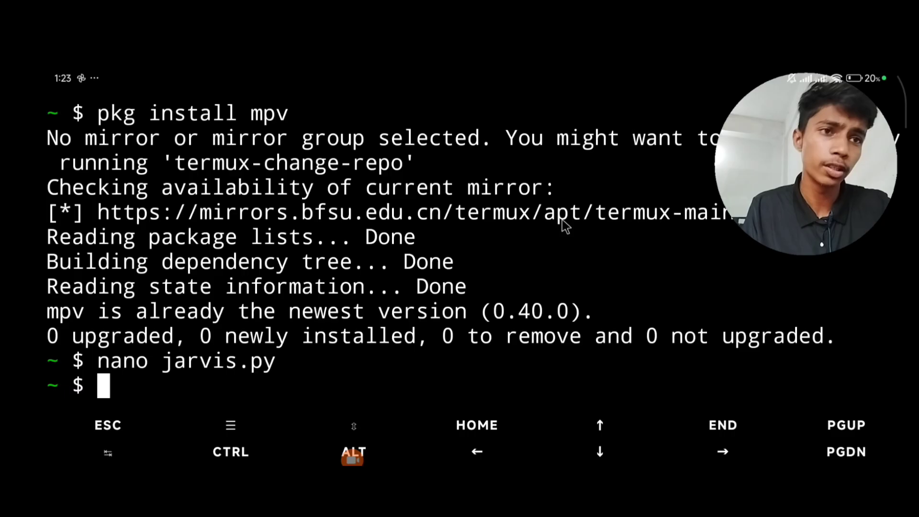
mouse_move(570, 354)
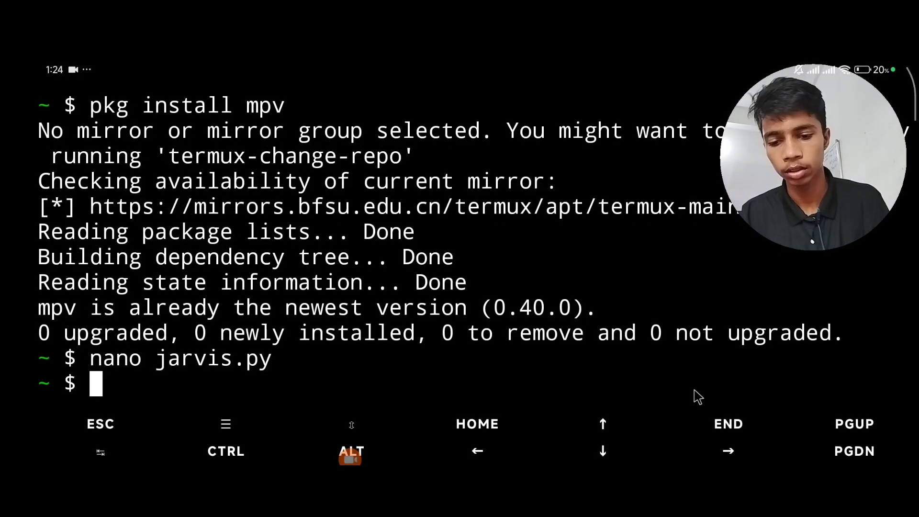
Compose 'python jarvis.py' at the prompt, removing a misplaced '.py' along the way.
type("p")
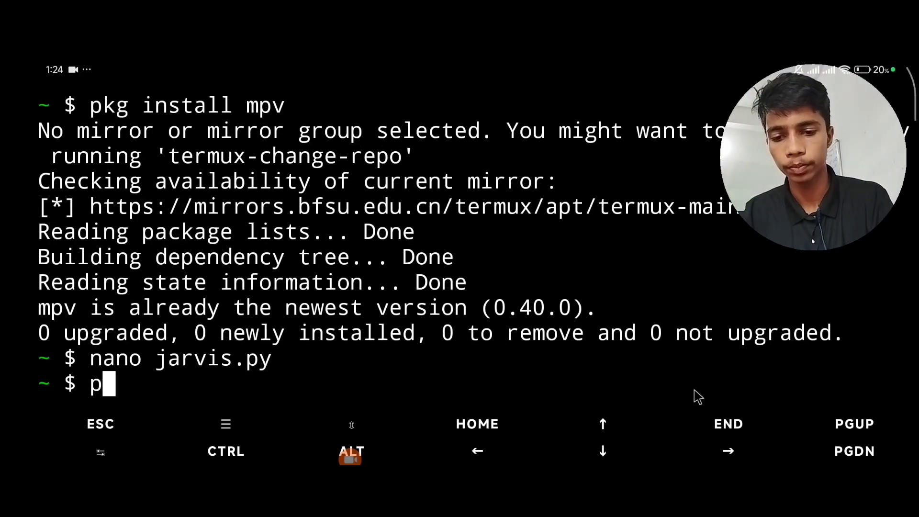
type("ython")
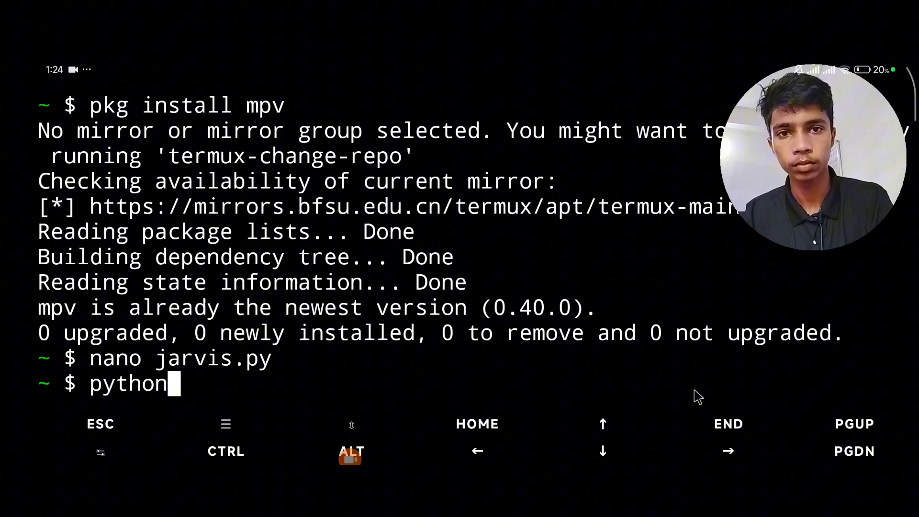
type(".py")
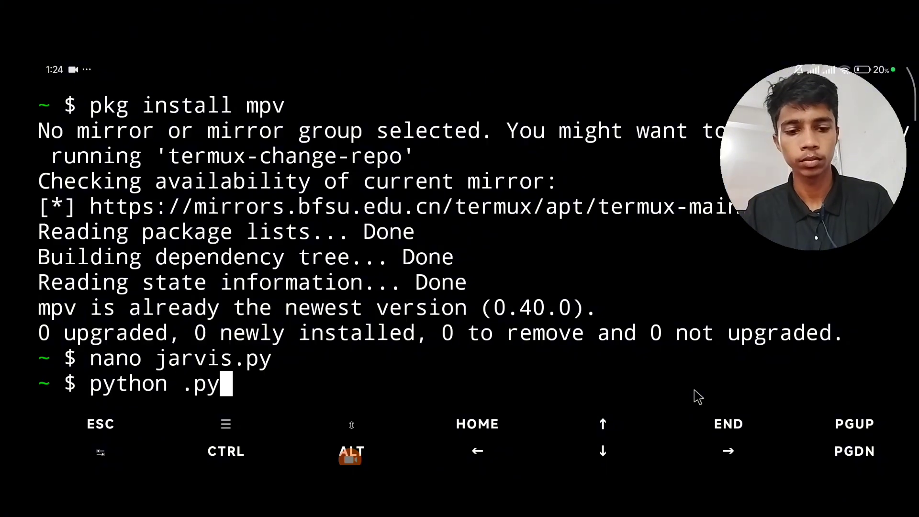
key("BackSpace")
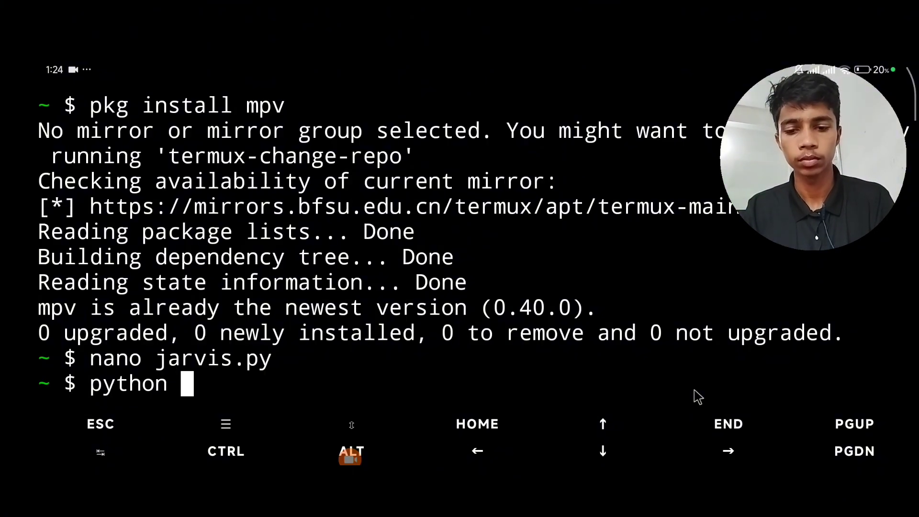
type("jarvis.py")
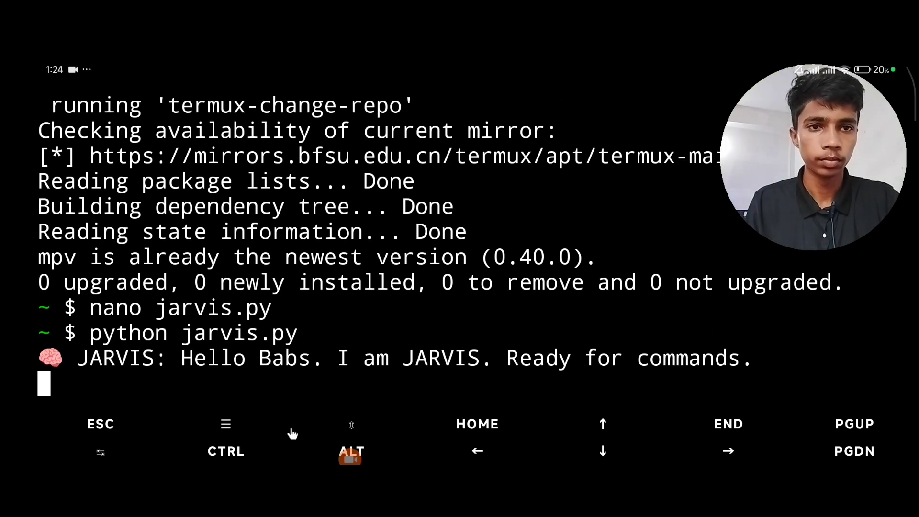
mouse_move(562, 349)
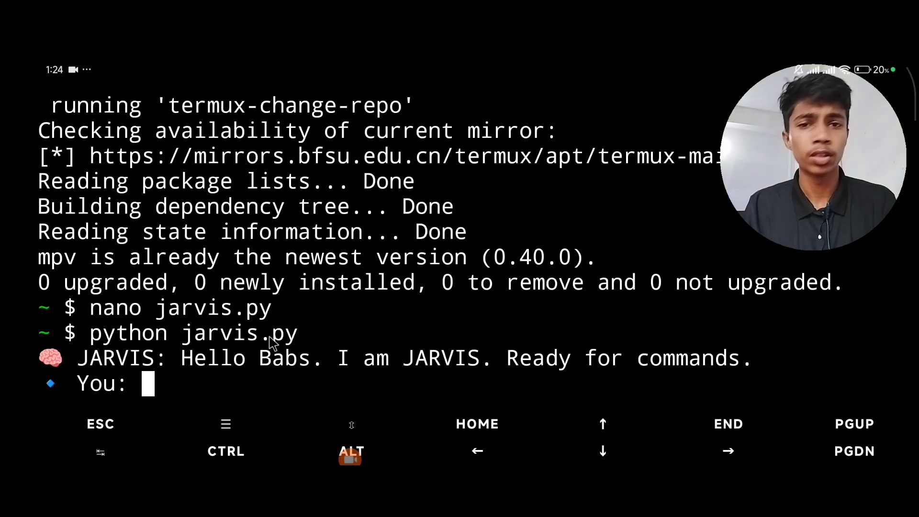
Ask JARVIS 'time' and 'date', getting 01:24 PM and August 02, 2025.
type("t")
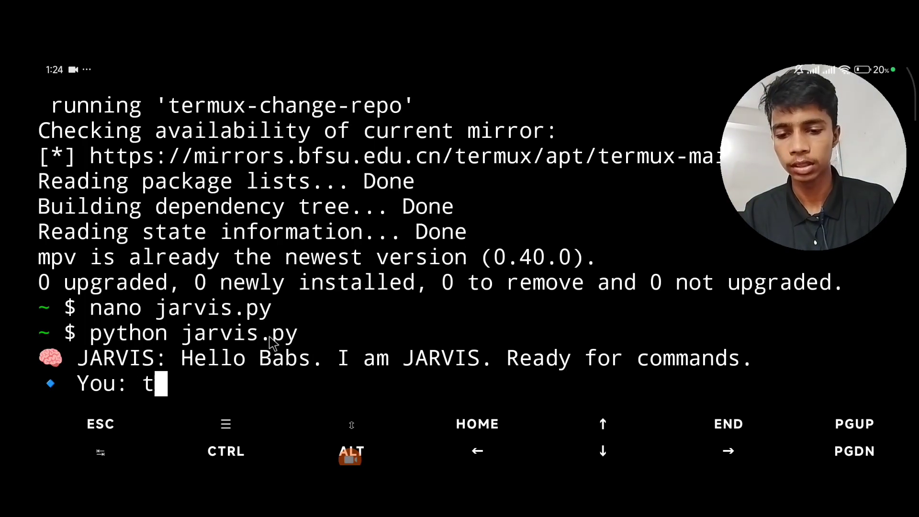
type("ime")
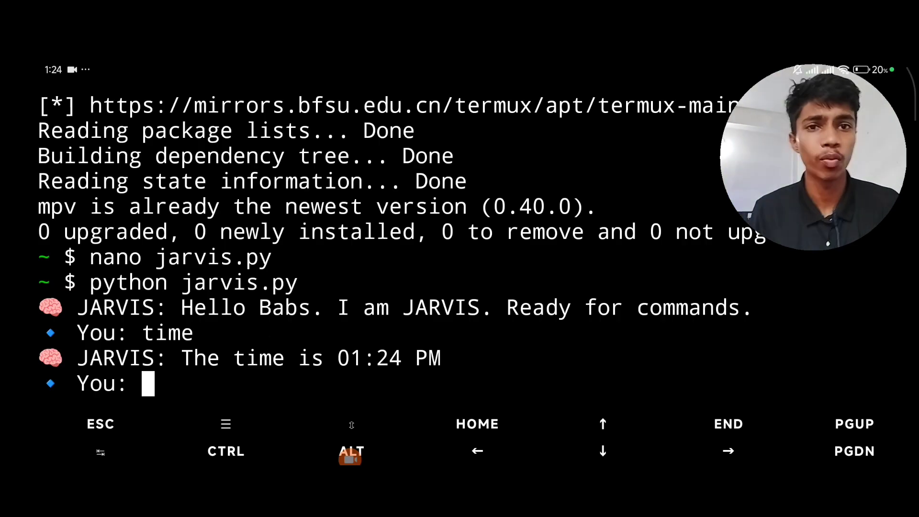
type("date")
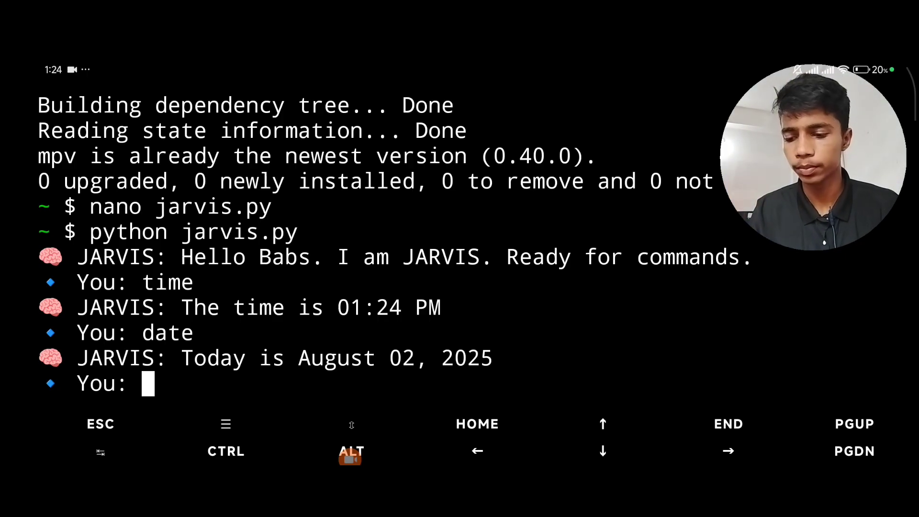
Ask JARVIS 'calculate 2030+50', which it answers with 2080.
type("cal")
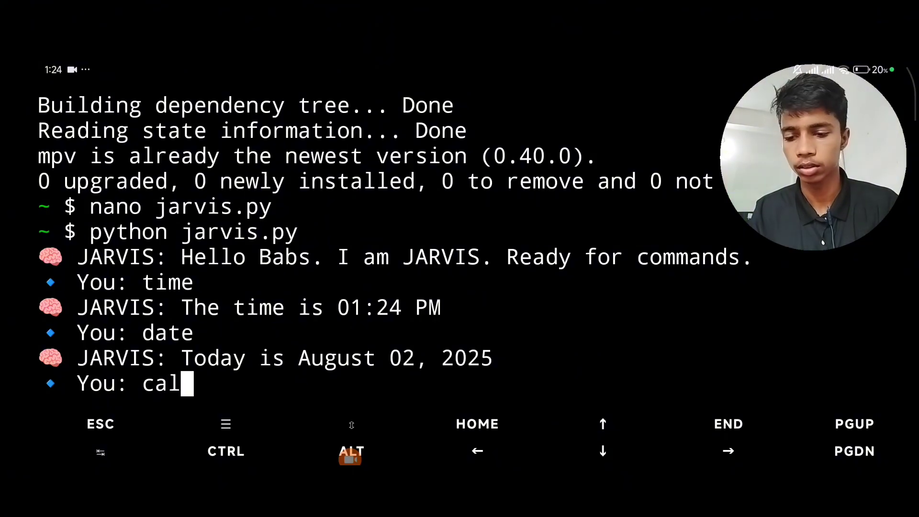
type("culate")
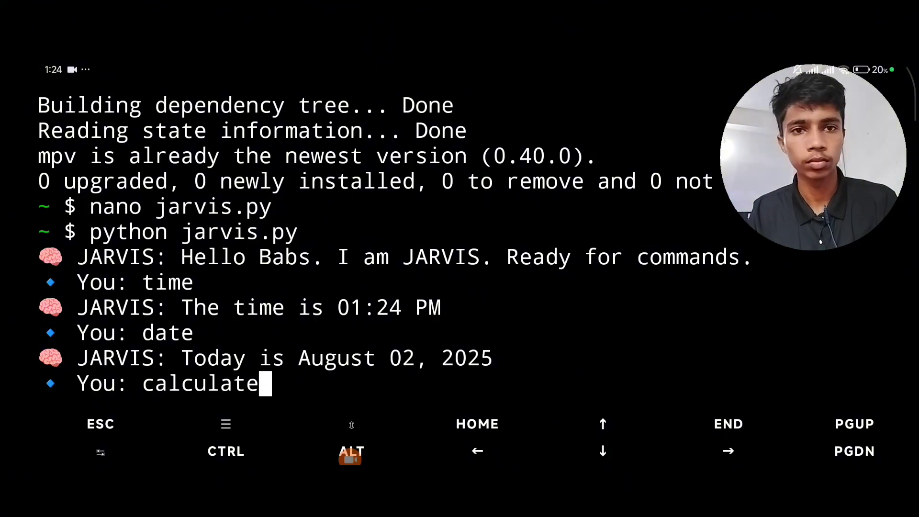
type("2030")
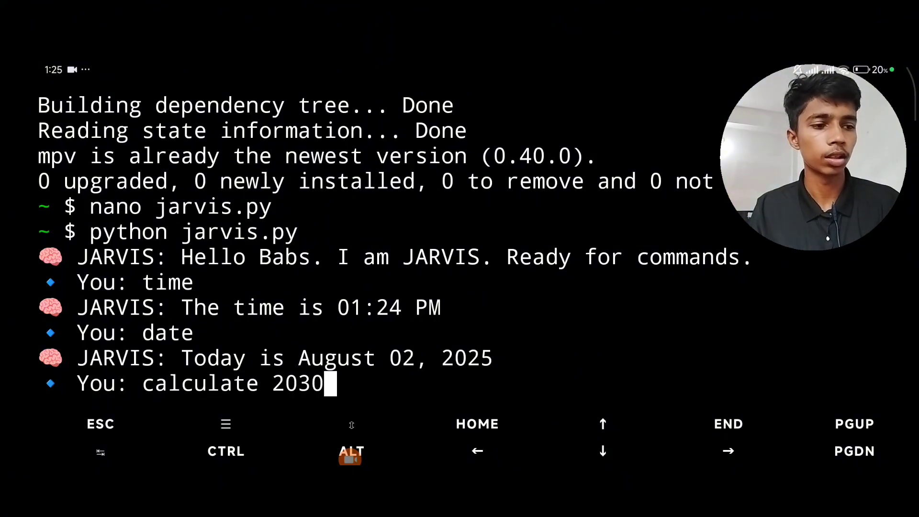
type("+50")
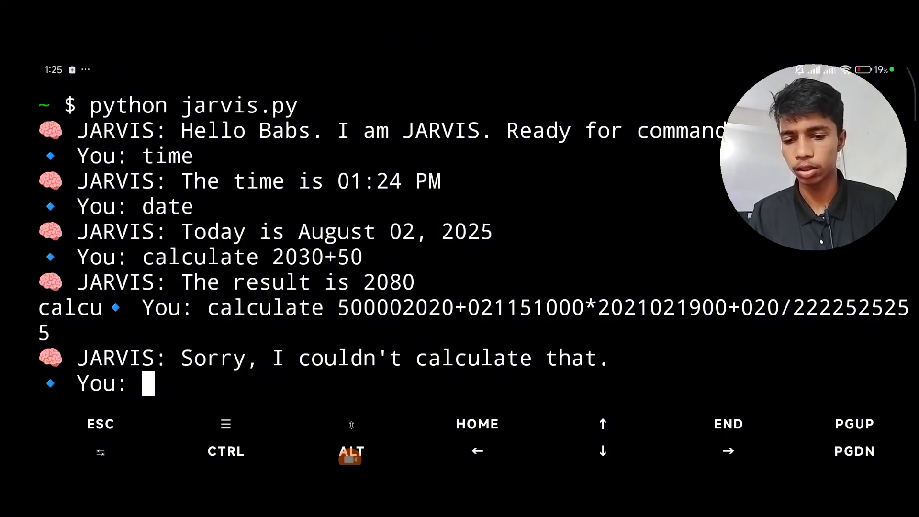
Ask JARVIS 'wikipedia elon mask' and receive a short Wikipedia summary of Elon Musk.
type("wikipe")
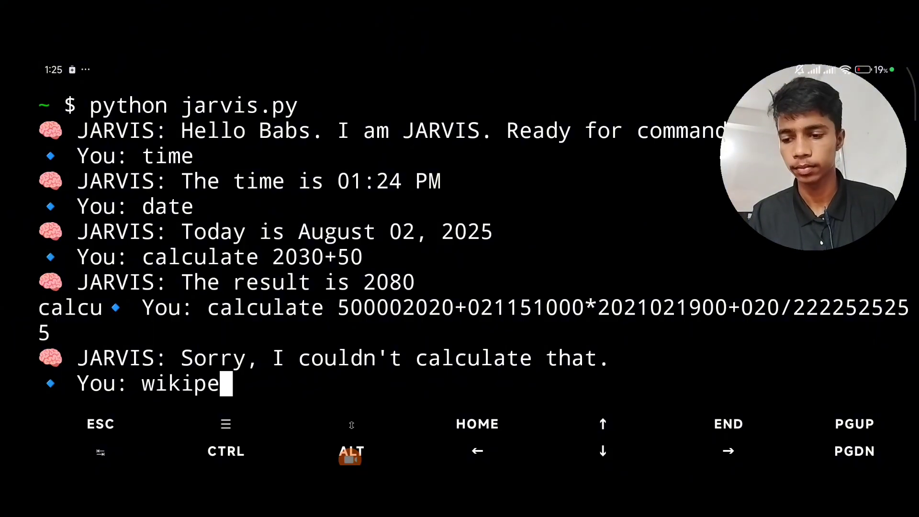
type("dia")
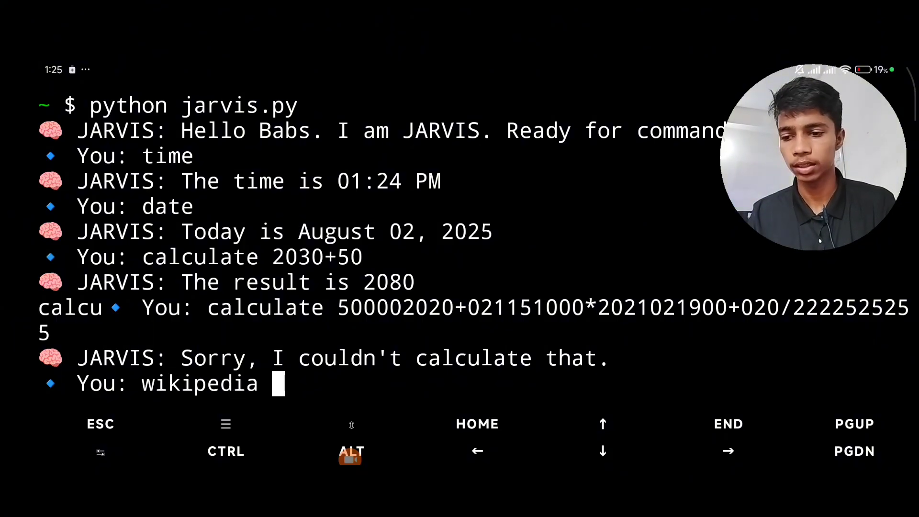
type("elon mask")
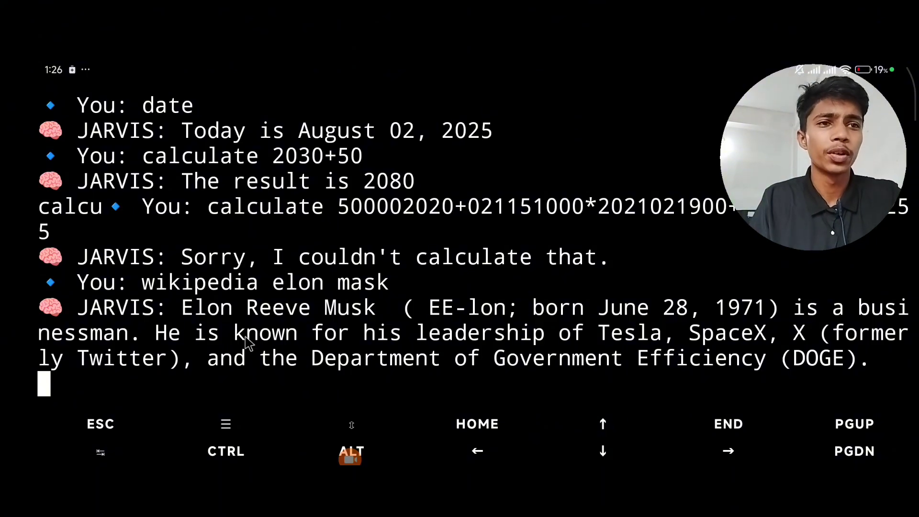
mouse_move(469, 344)
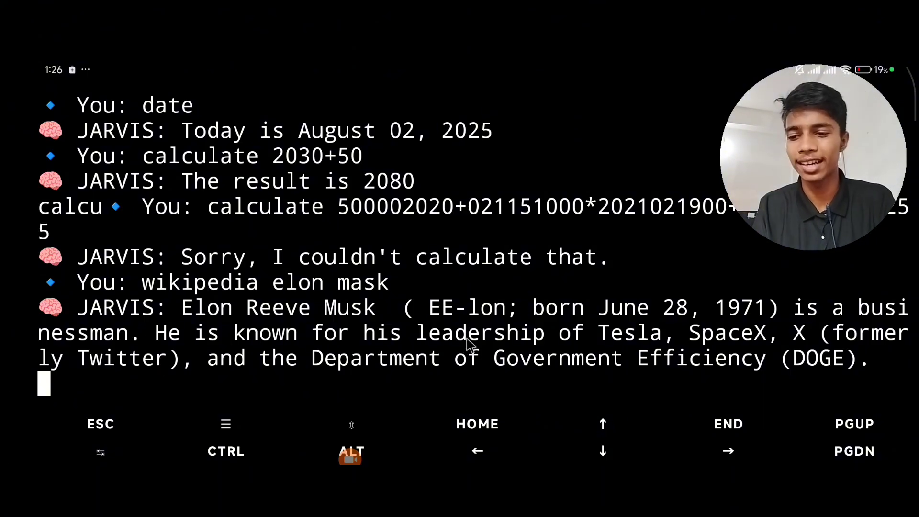
type("ec")
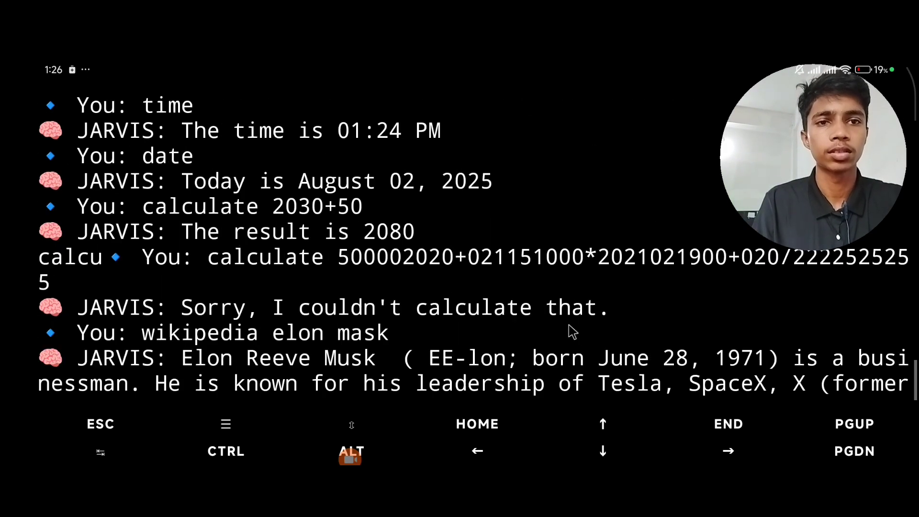
Enter 'exit' so JARVIS says 'Goodbye Babs. See you later.' and the shell prompt returns.
type("exit")
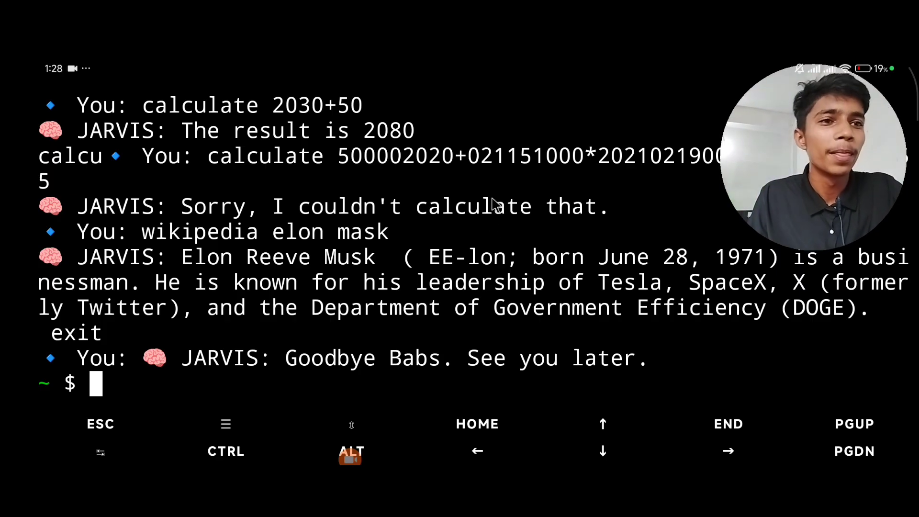
mouse_move(458, 197)
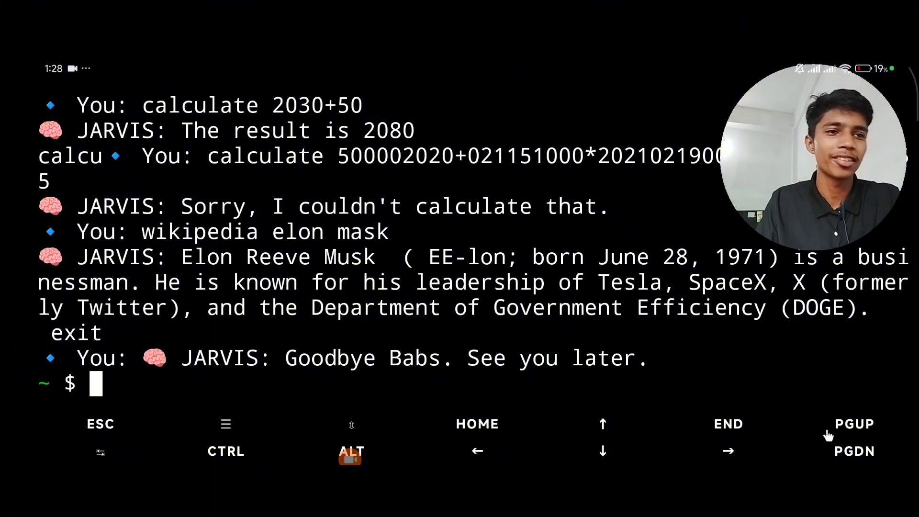
mouse_move(855, 376)
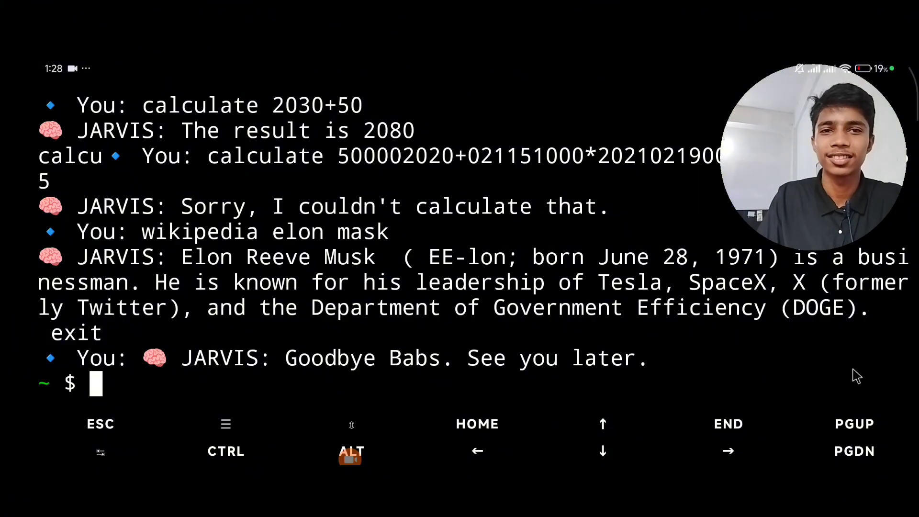